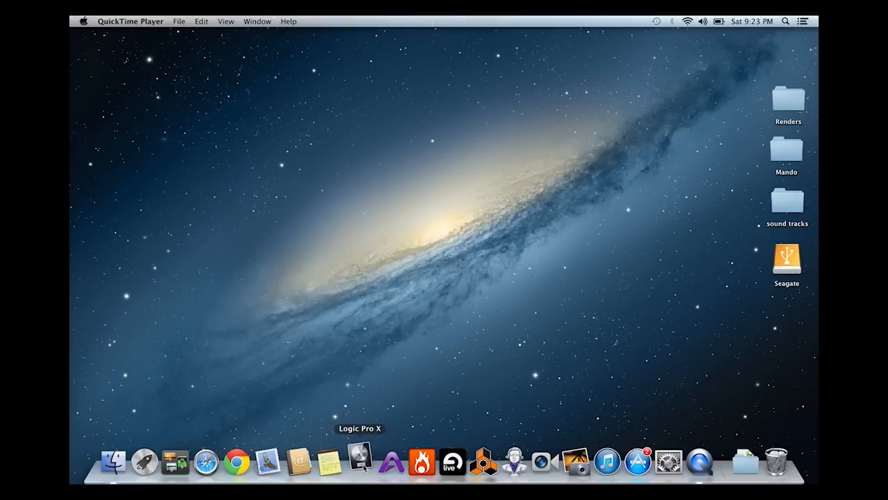
- Launch Logic Pro X from the Dock to open the Drummer Test3 project
left_click(361, 462)
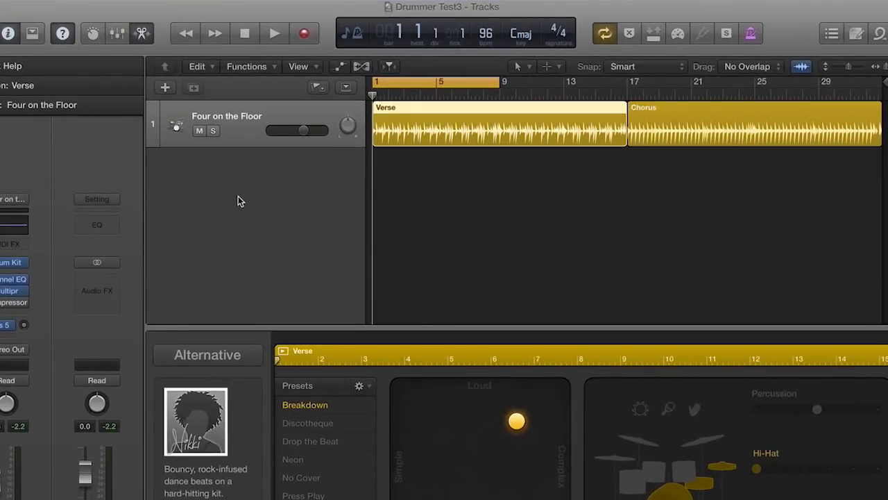
mouse_move(590, 158)
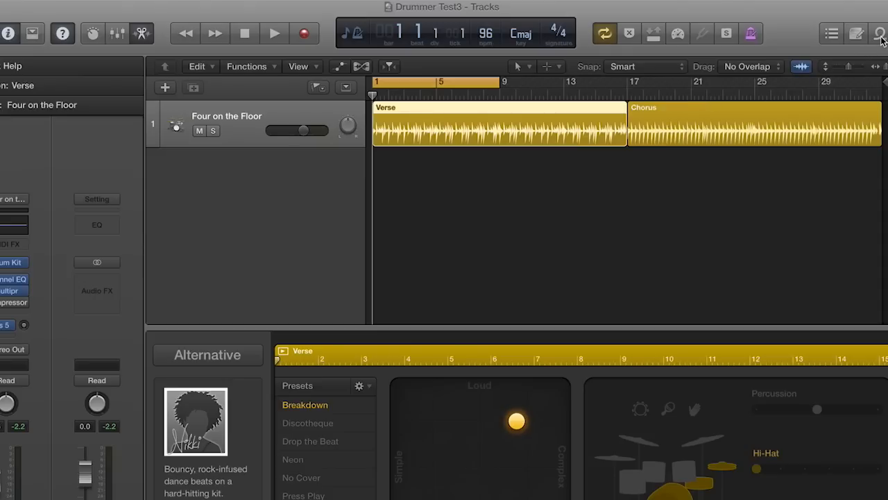
- Drag the Moody Fingerpicking 01 Apple loop onto a new track at bar 1
left_click(877, 32)
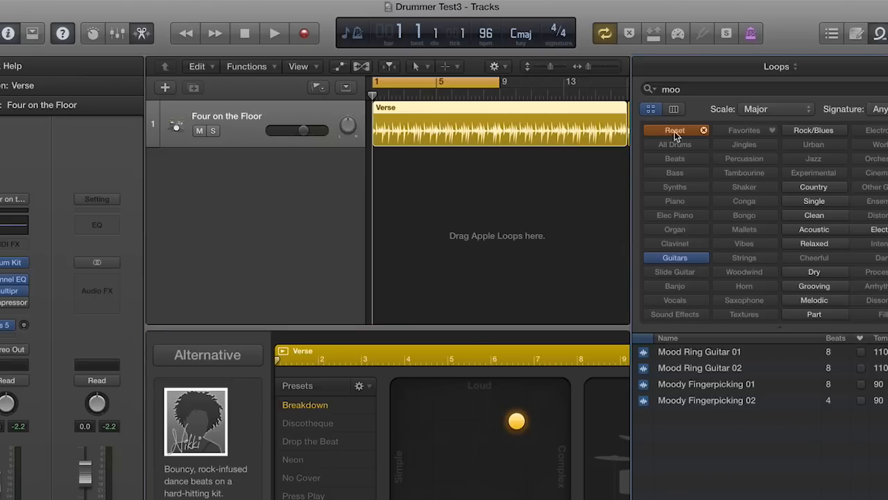
mouse_move(671, 410)
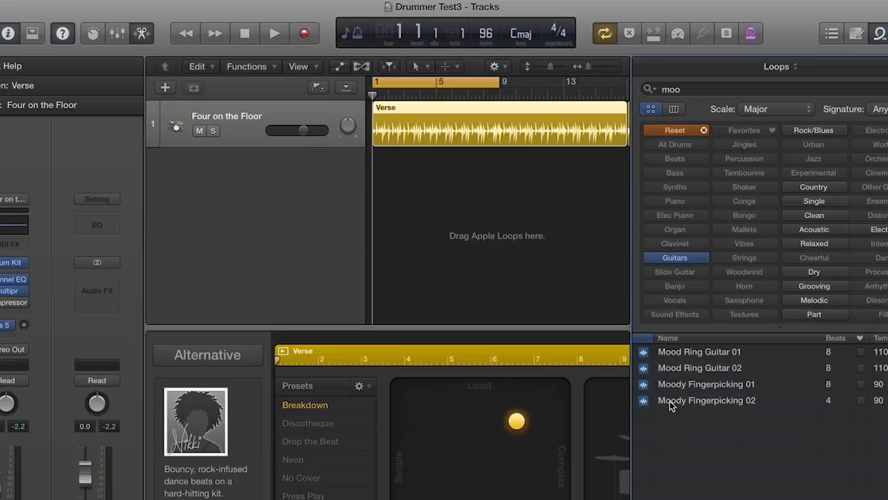
left_click(706, 384)
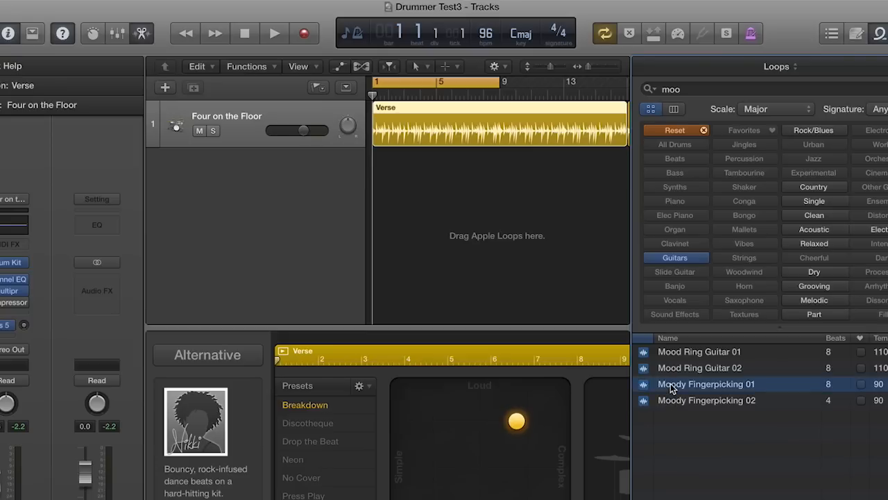
left_click_drag(706, 383, 395, 187)
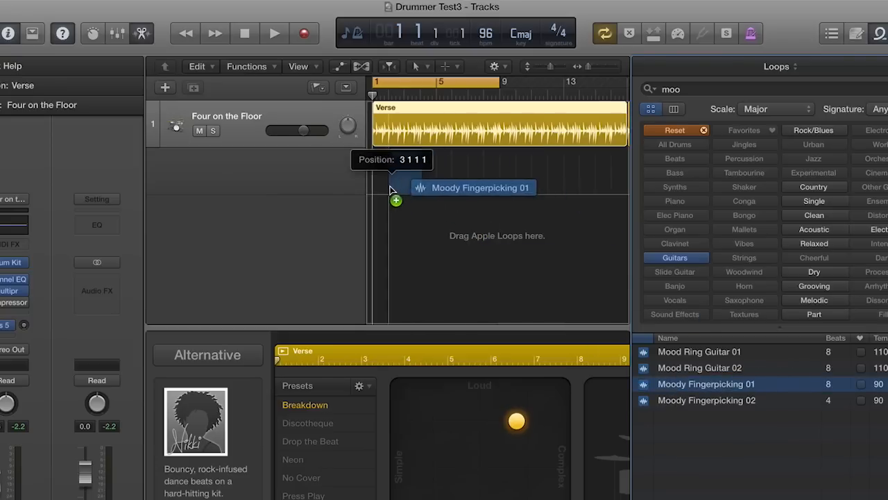
left_click_drag(705, 384, 392, 187)
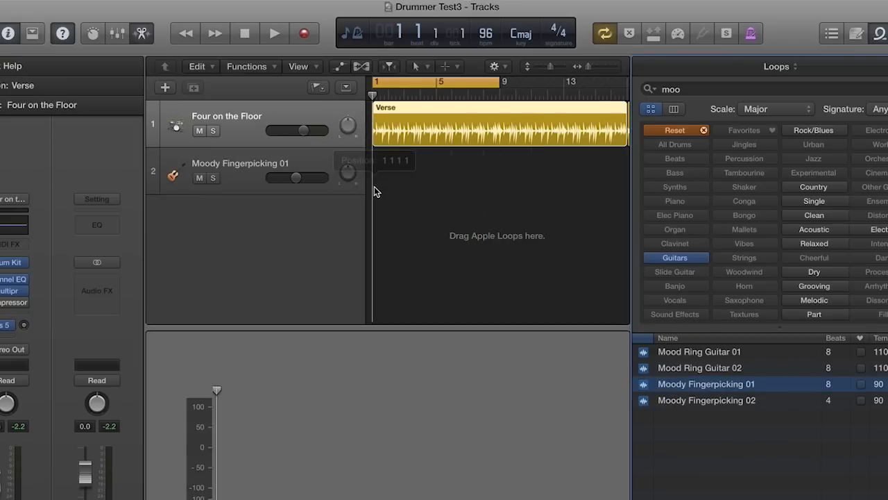
left_click_drag(705, 384, 387, 170)
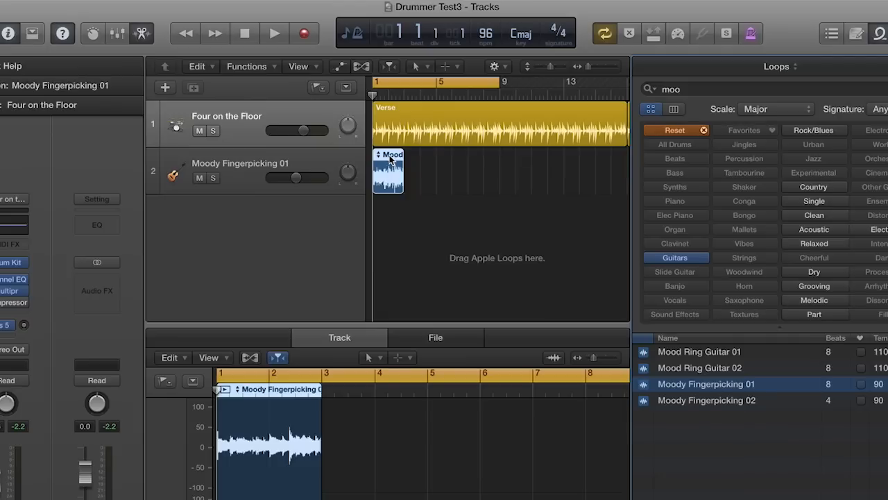
mouse_move(427, 221)
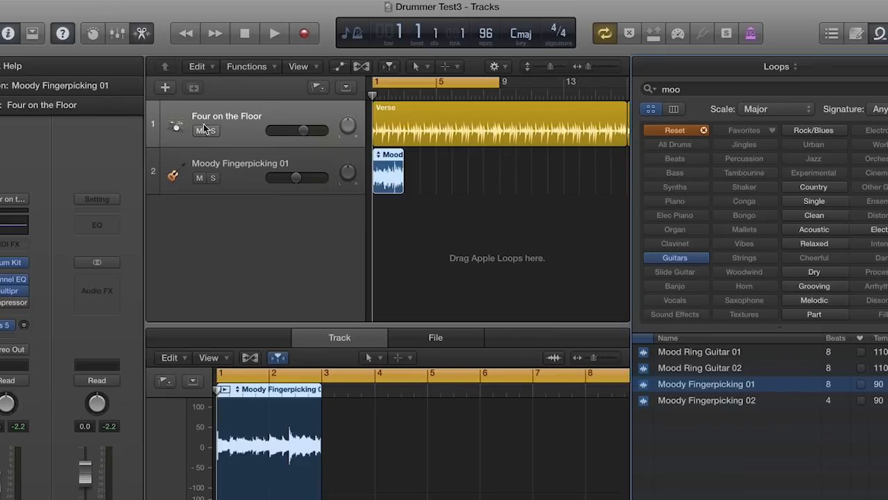
- Mute the Four on the Floor drums and audition the fingerpicking loop alone
left_click(199, 131)
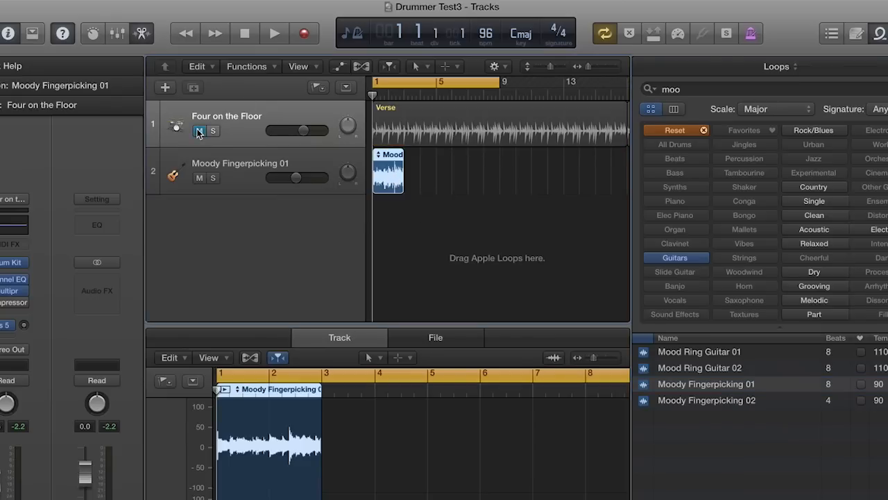
left_click(274, 33)
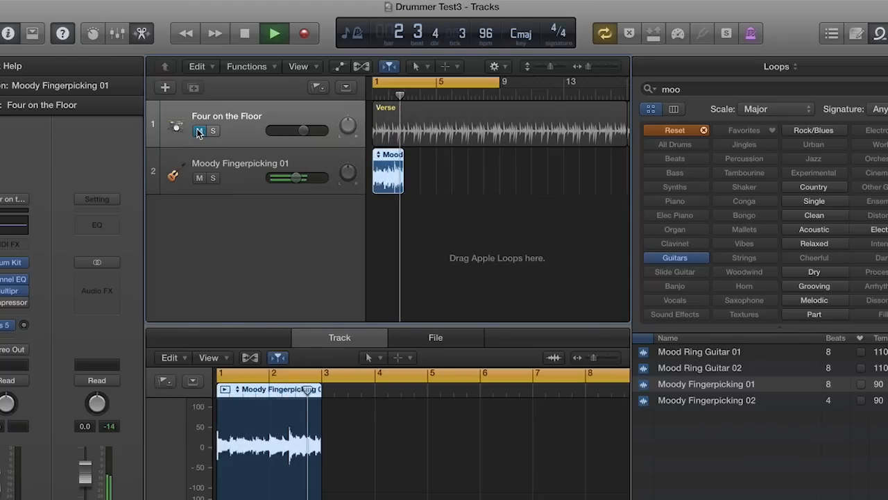
left_click(273, 33)
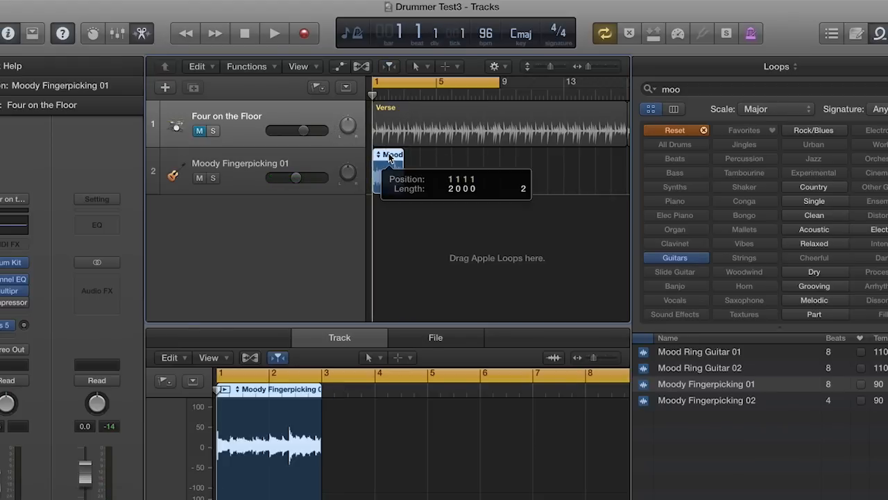
- Repeat the fingerpicking region into four back-to-back copies, then deselect and play back
left_click_drag(389, 154, 424, 154)
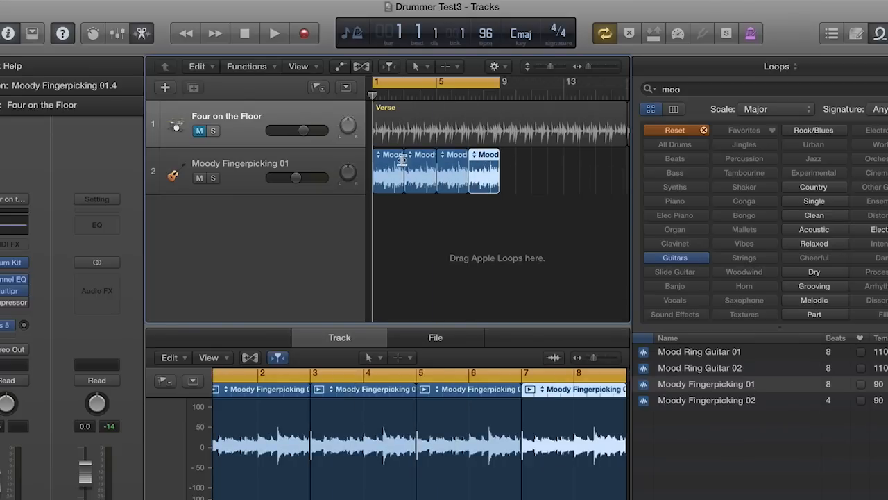
mouse_move(392, 170)
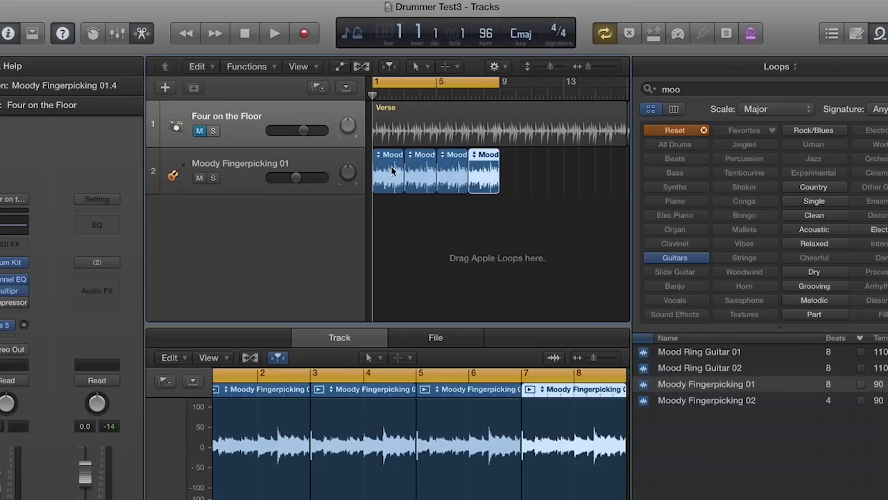
mouse_move(478, 168)
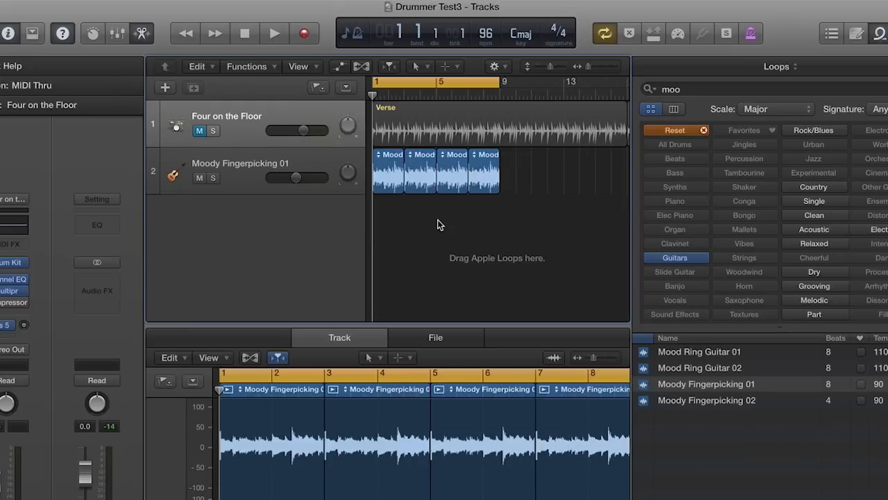
left_click(273, 33)
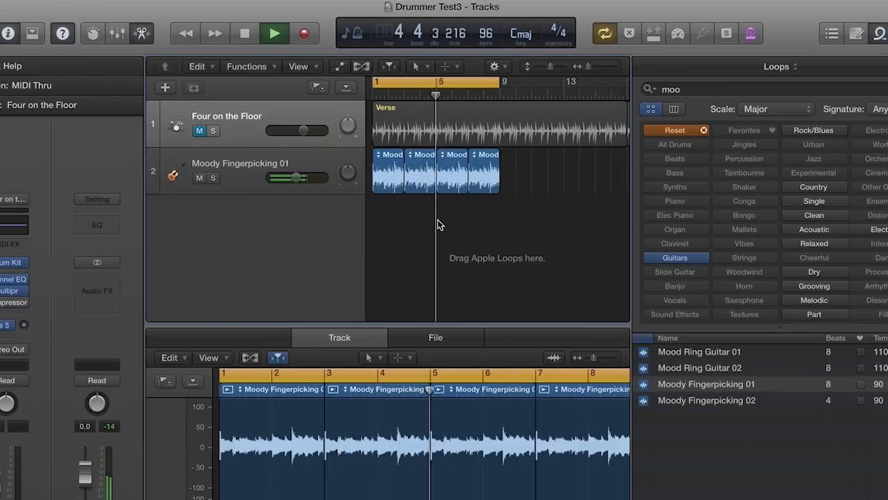
left_click(274, 34)
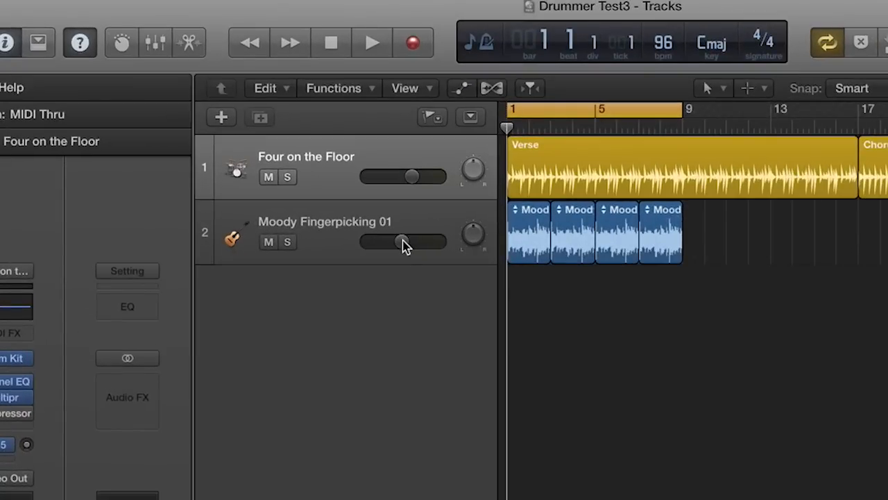
- Raise the Moody Fingerpicking 01 track volume from -5.3 dB to about -3 dB
left_click_drag(402, 242, 405, 241)
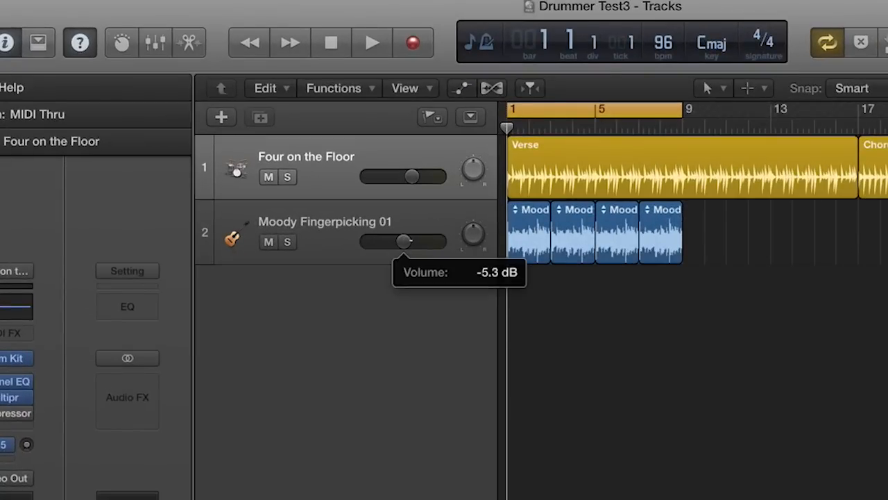
left_click_drag(403, 242, 410, 241)
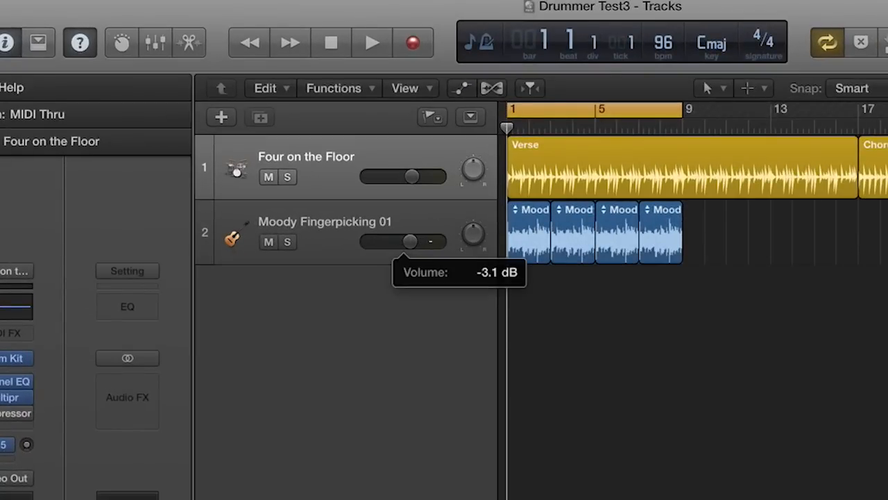
left_click_drag(409, 242, 420, 241)
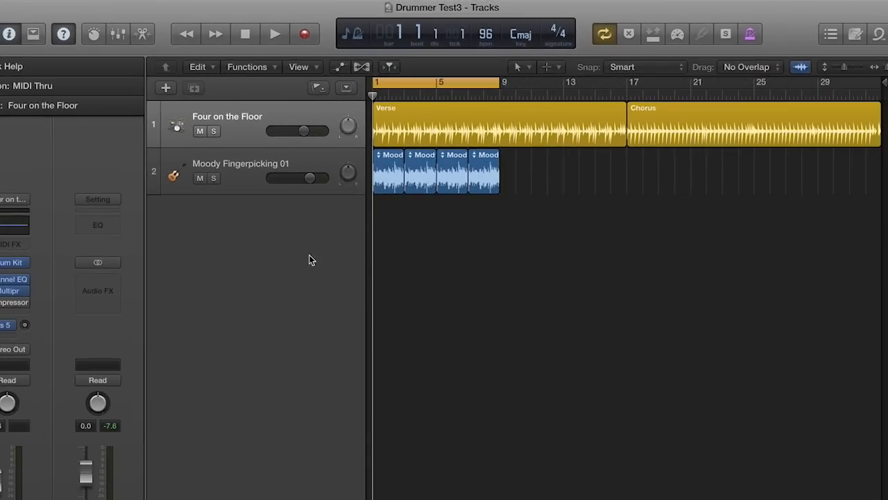
mouse_move(426, 164)
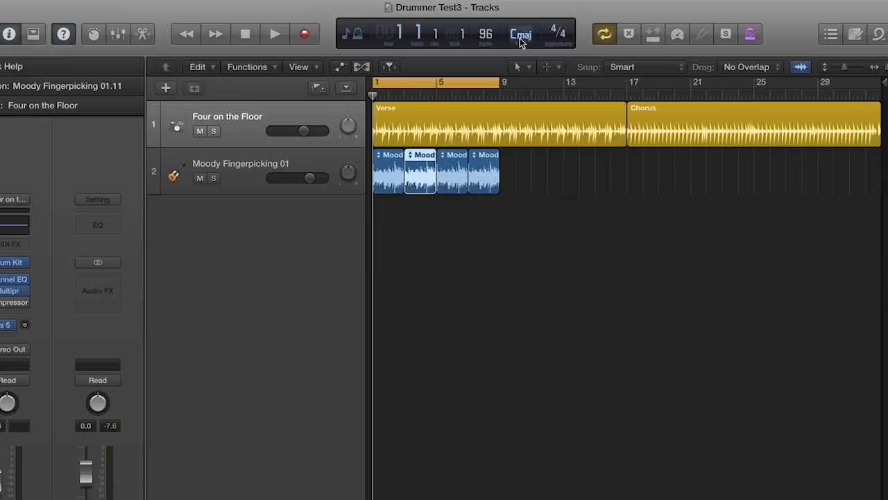
- Set the project key to F major and bounce the second guitar region as 'Moody F'
left_click(519, 35)
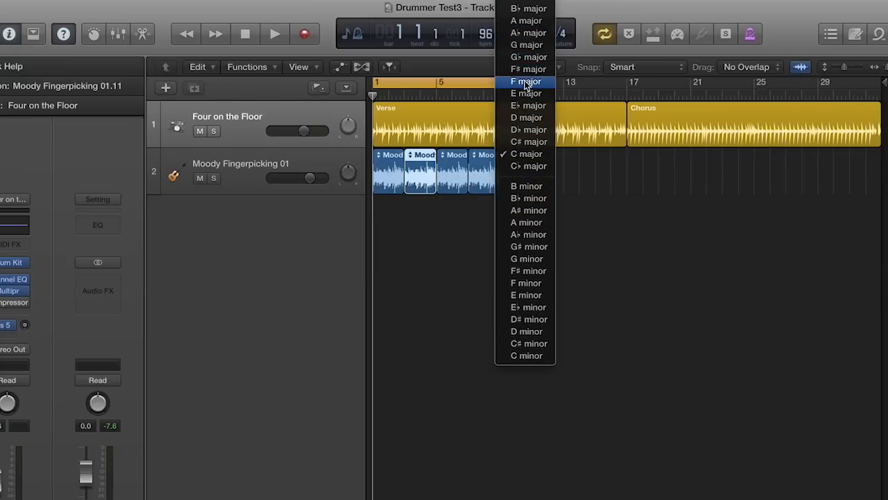
left_click(525, 154)
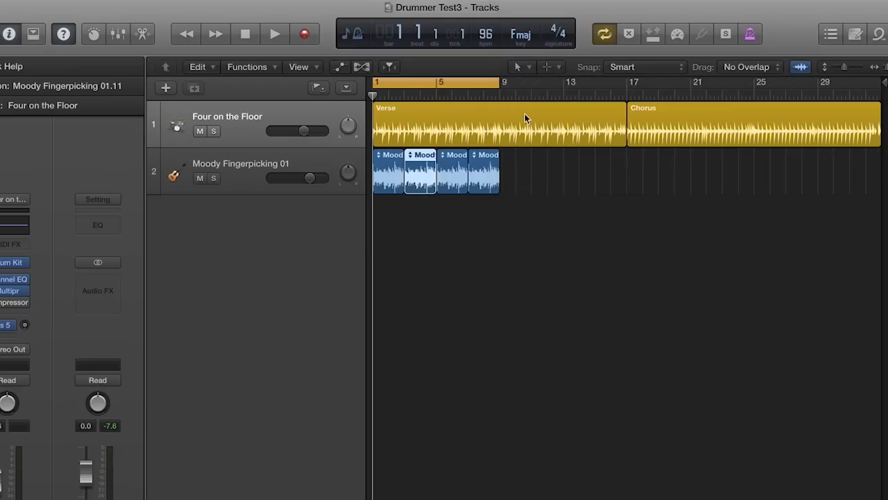
mouse_move(416, 155)
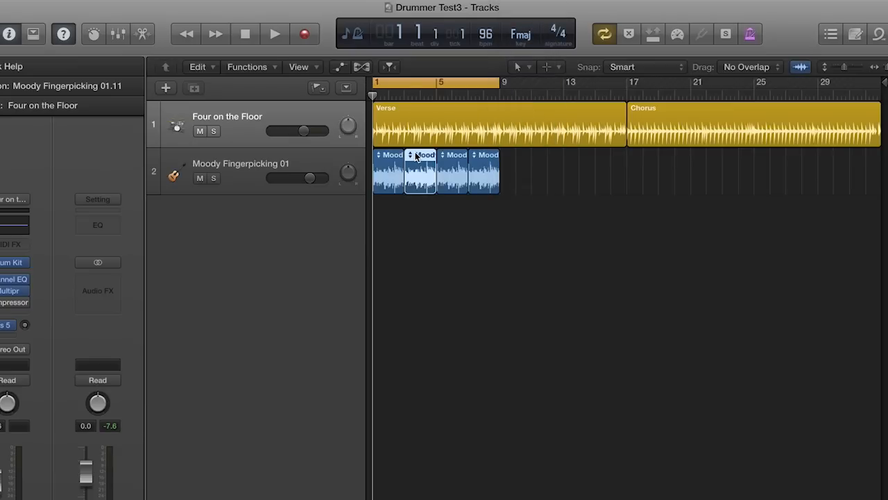
right_click(417, 174)
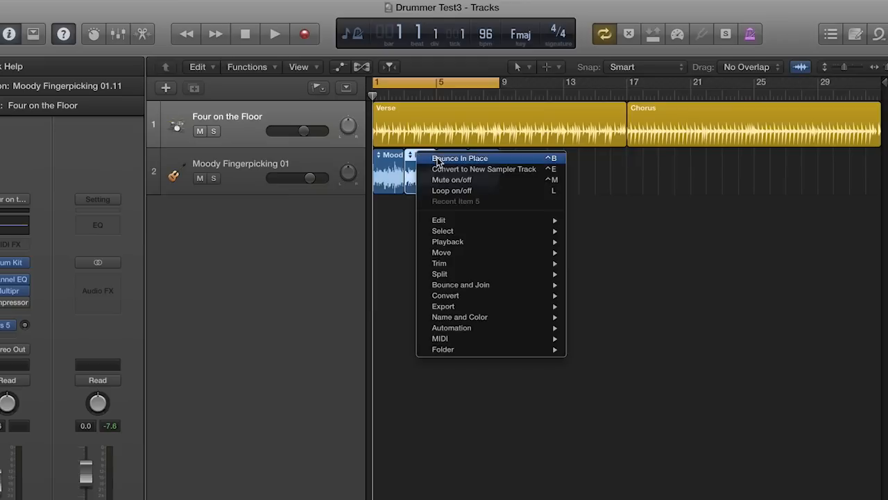
left_click(460, 157)
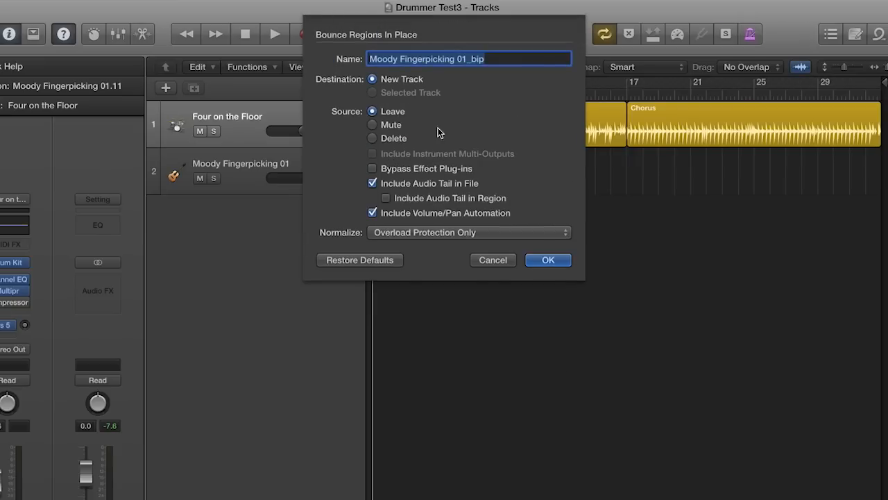
left_click(418, 58)
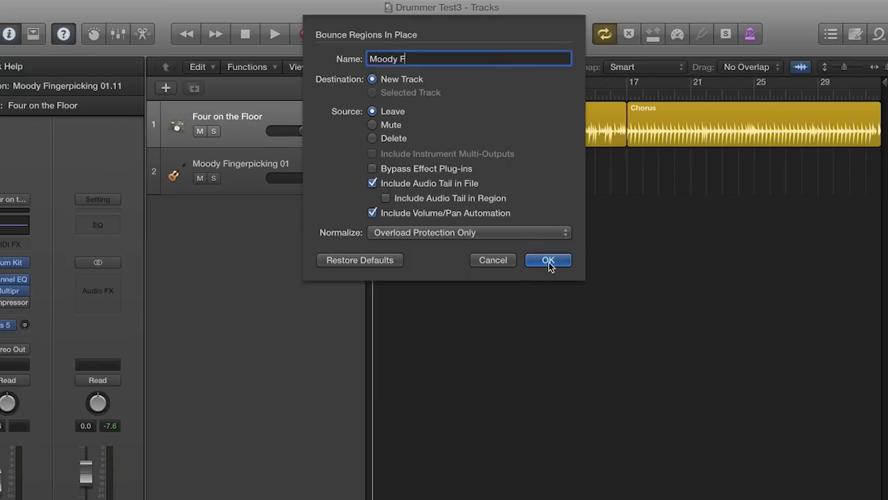
mouse_move(426, 185)
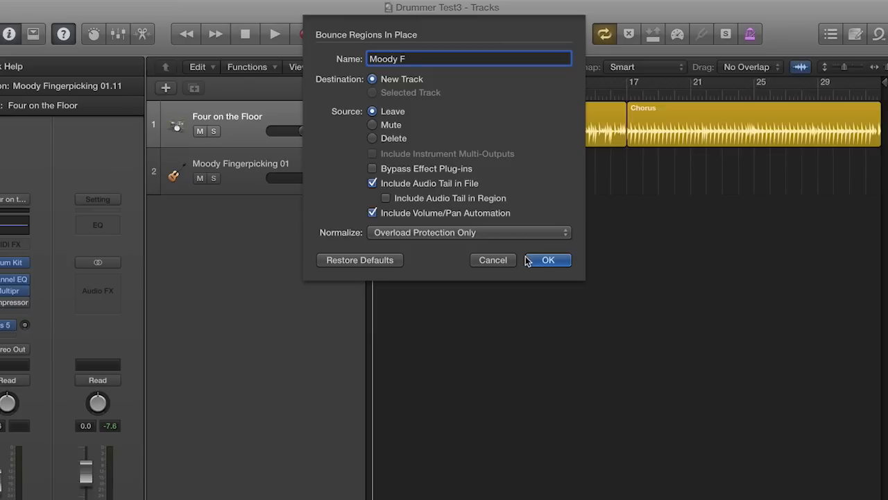
left_click(548, 260)
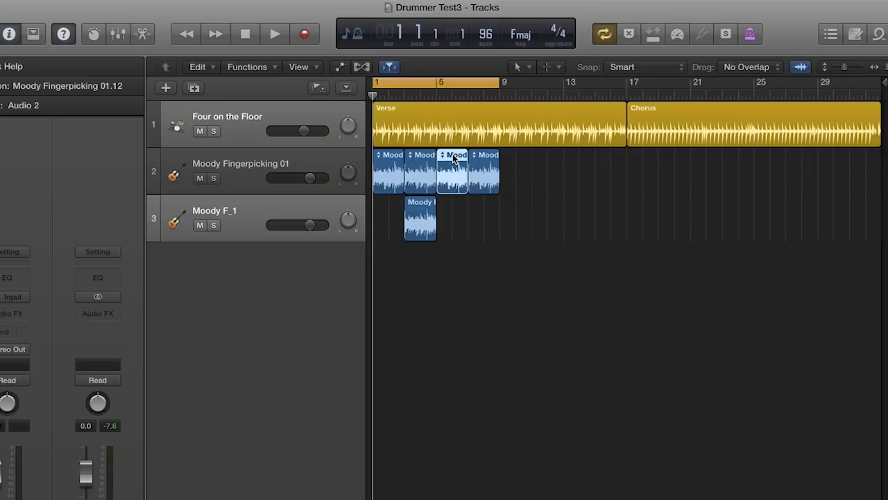
- Set the project key to G major and bounce the third guitar region as 'Moody G'
left_click(516, 33)
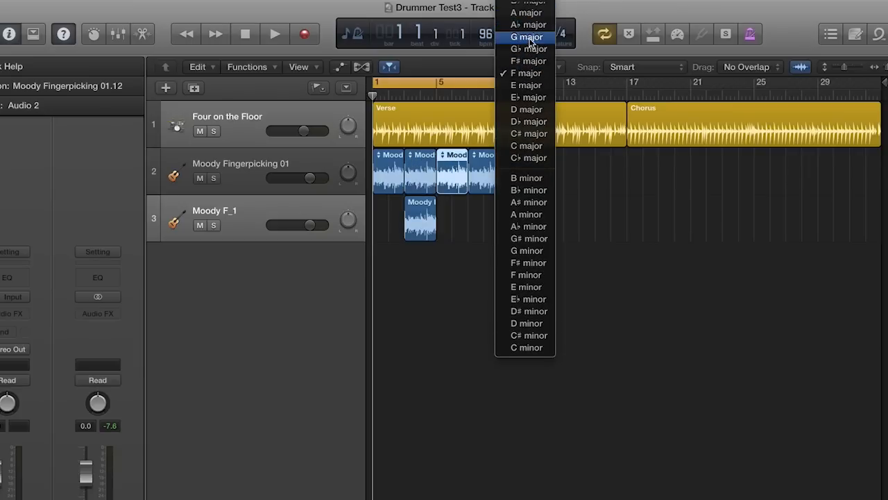
left_click(525, 36)
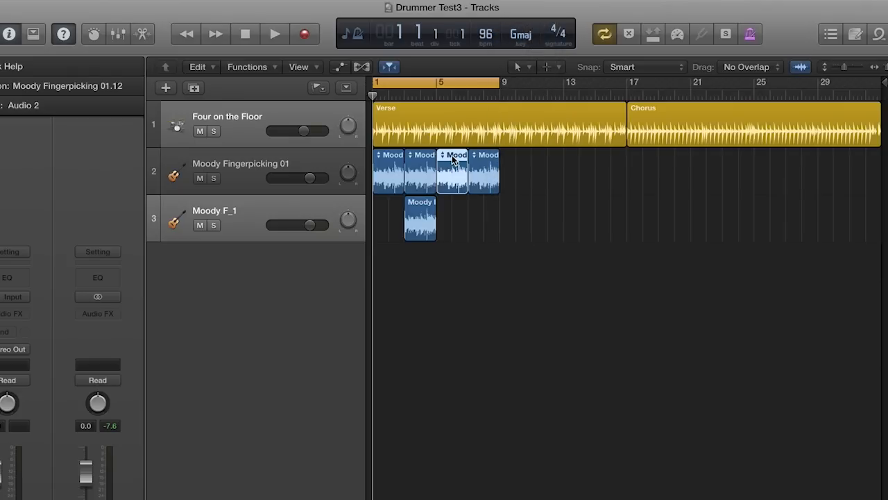
right_click(453, 160)
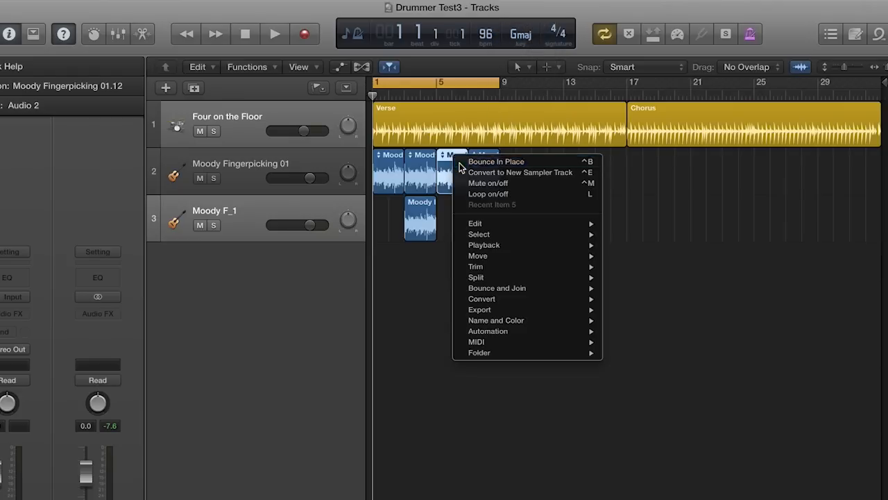
left_click(496, 161)
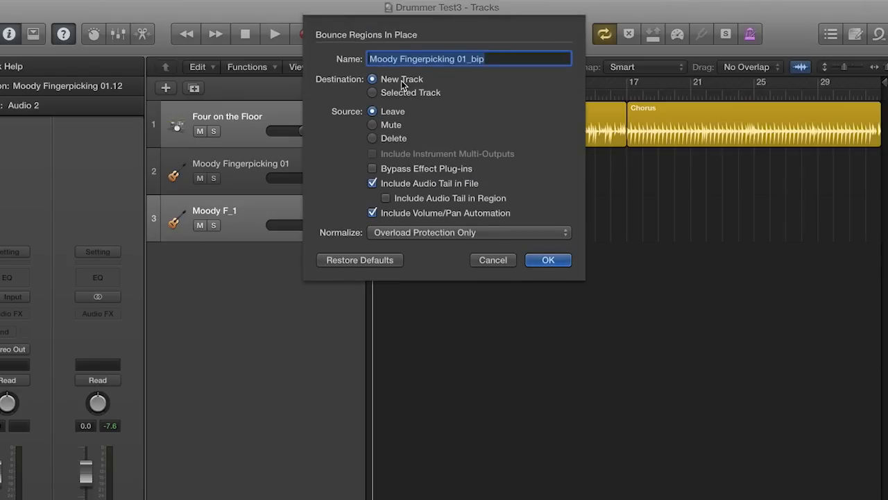
type("Moody G")
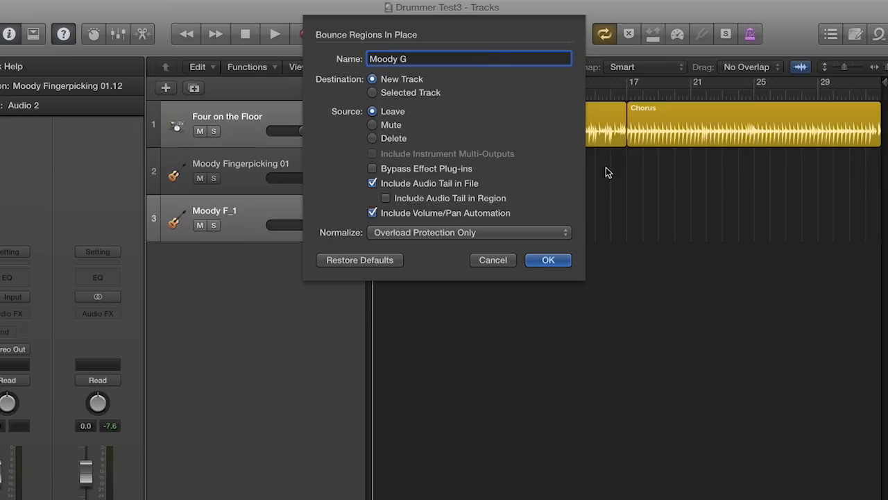
left_click(547, 259)
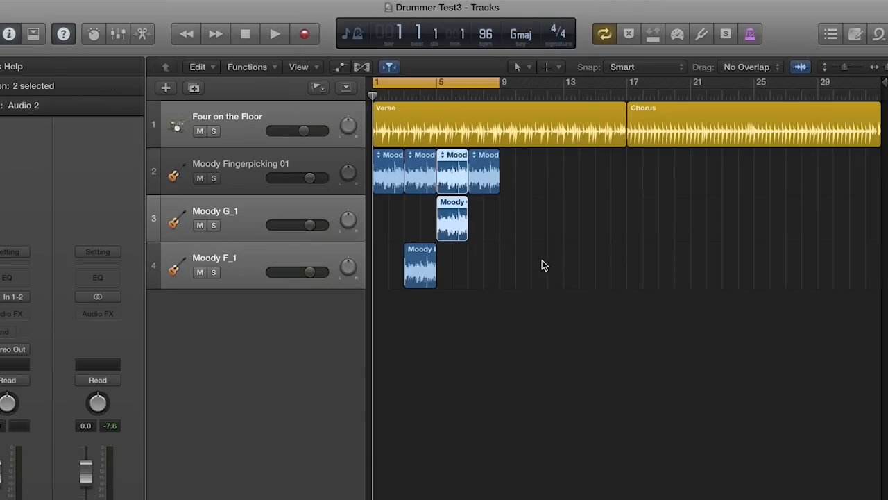
- Return the key to C major and move the bounced F and G regions onto the guitar track
left_click(516, 33)
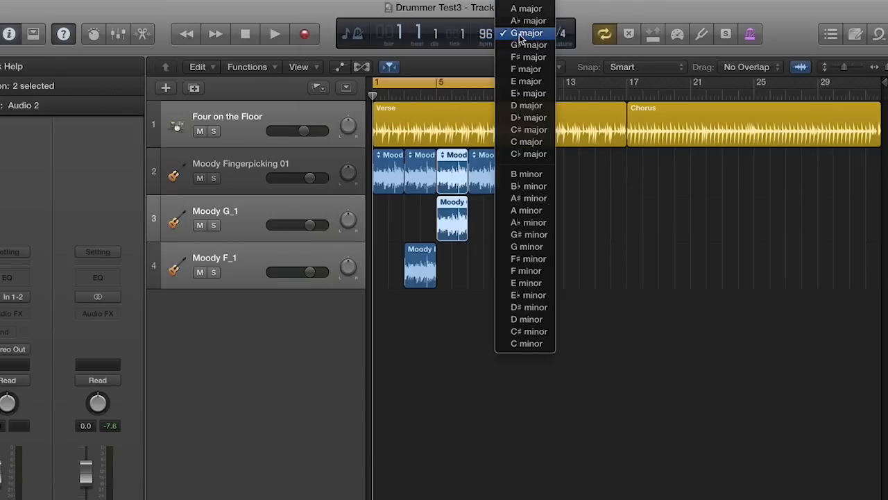
mouse_move(524, 142)
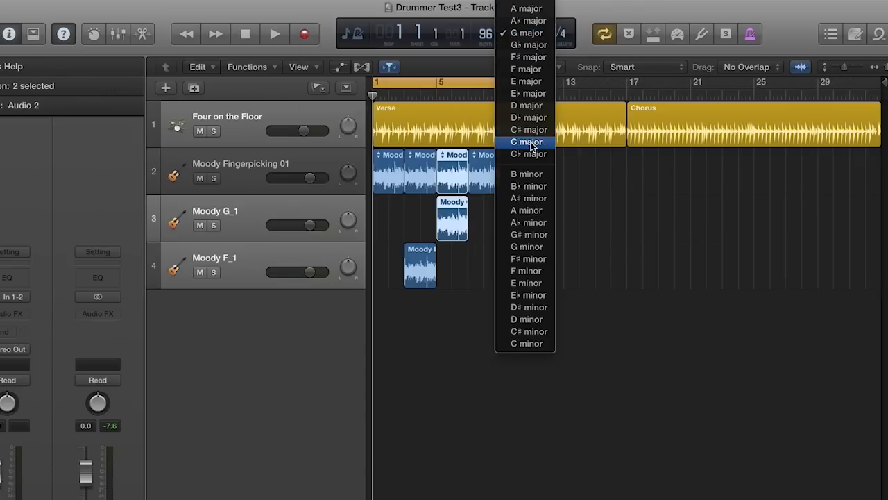
left_click(525, 141)
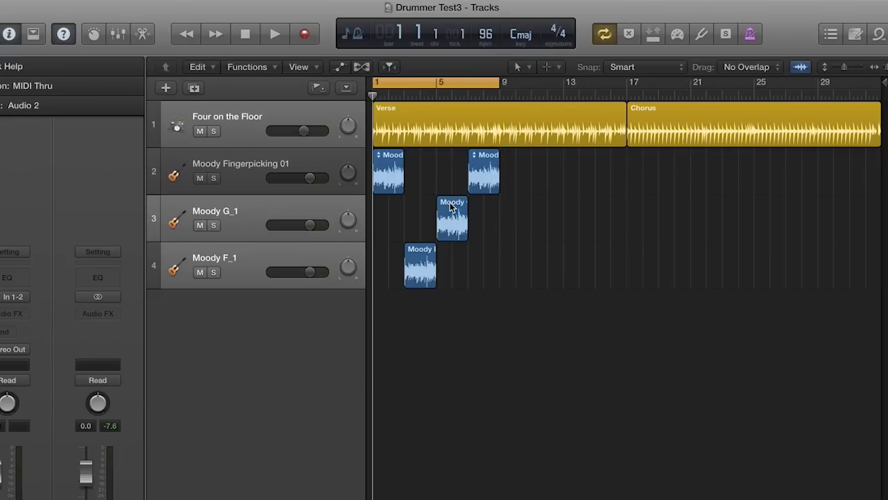
left_click_drag(451, 218, 451, 172)
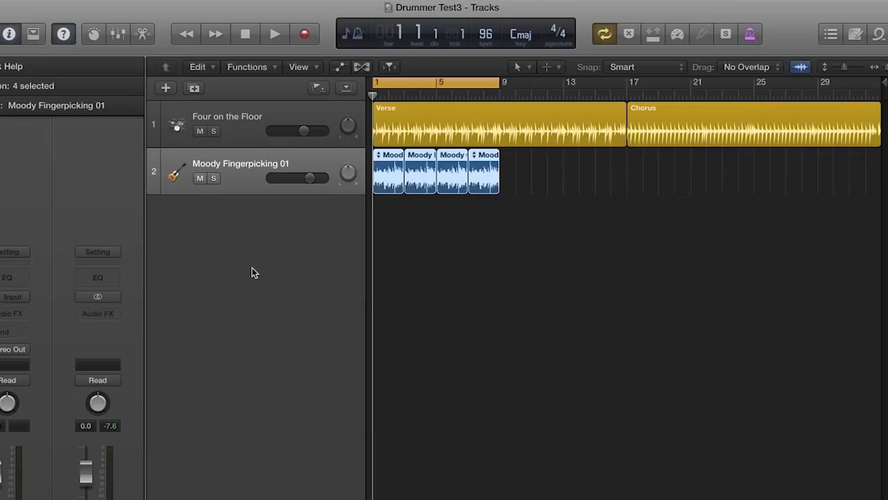
- Mute the Four on the Floor drums and play back the C, F, G, C guitar progression
left_click(200, 132)
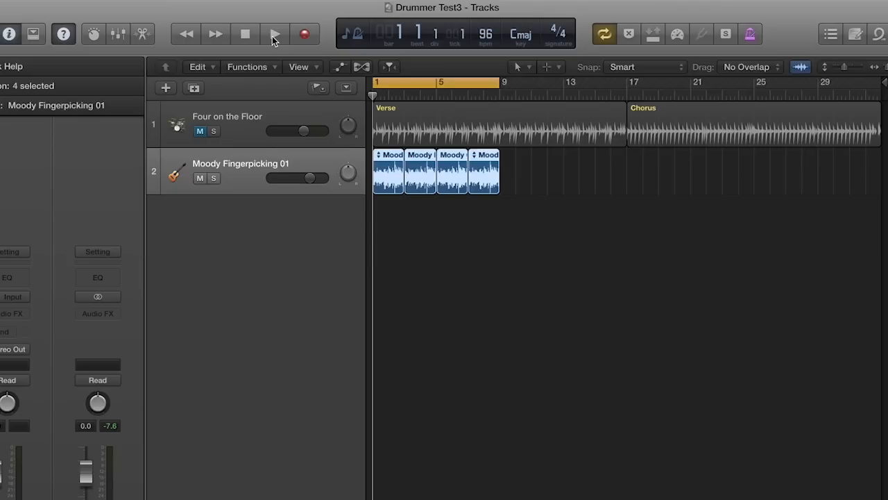
left_click(274, 33)
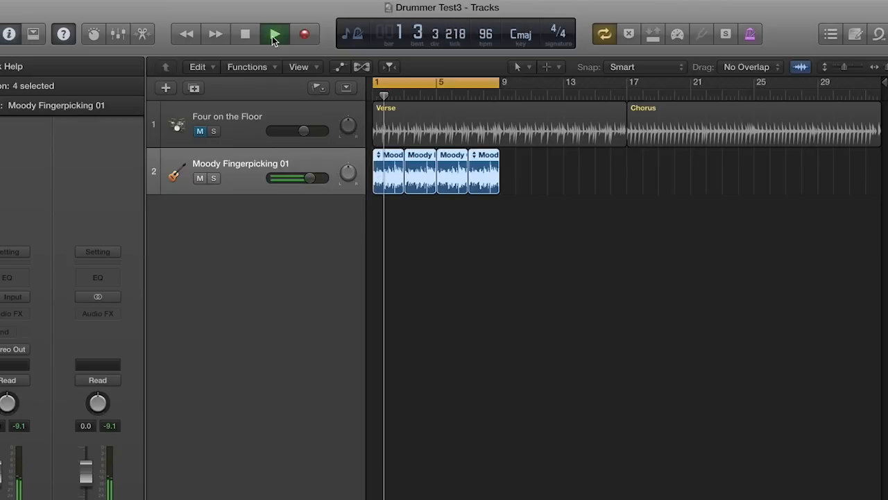
left_click(272, 33)
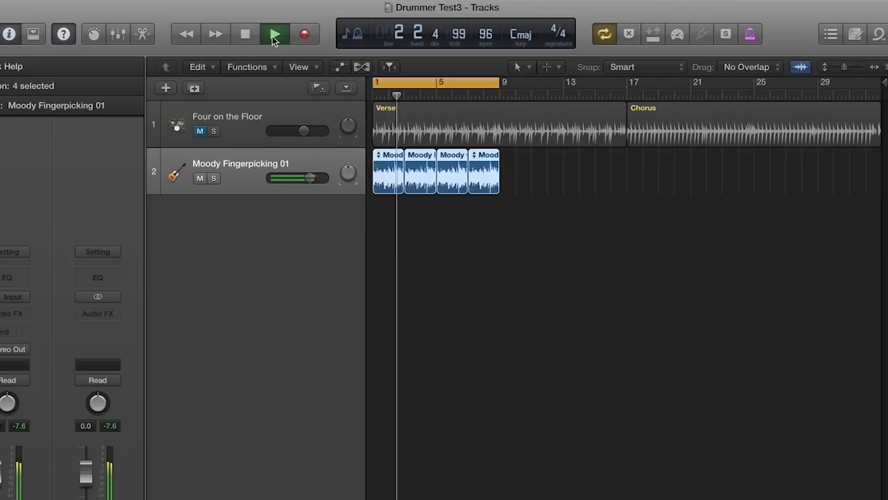